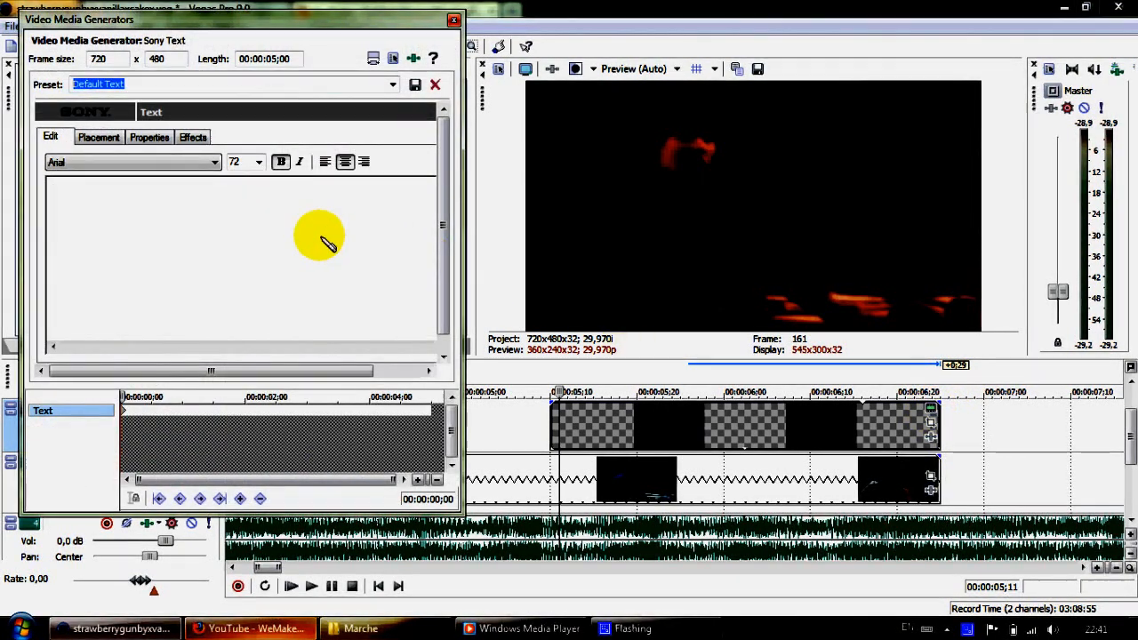
Step: Enter the caption text 'TAKE ME TO THE OTHER SIDE' in the text generator
{"action": "type", "text": "TA"}
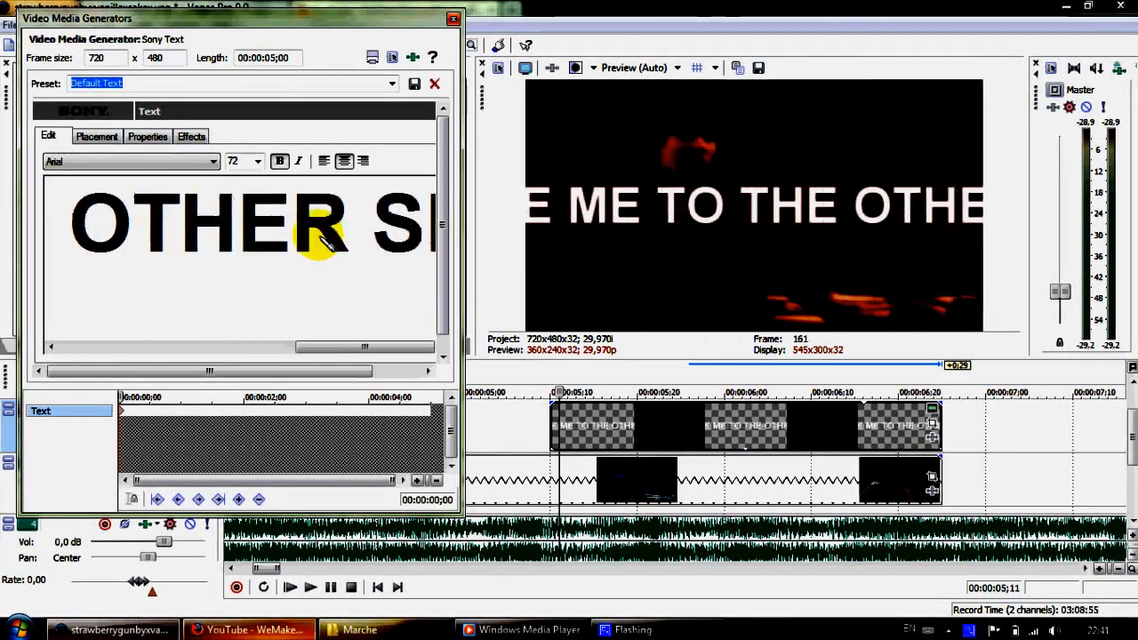
Step: Reduce the caption's font size twice to make it small
{"action": "left_click", "coordinate": [258, 160]}
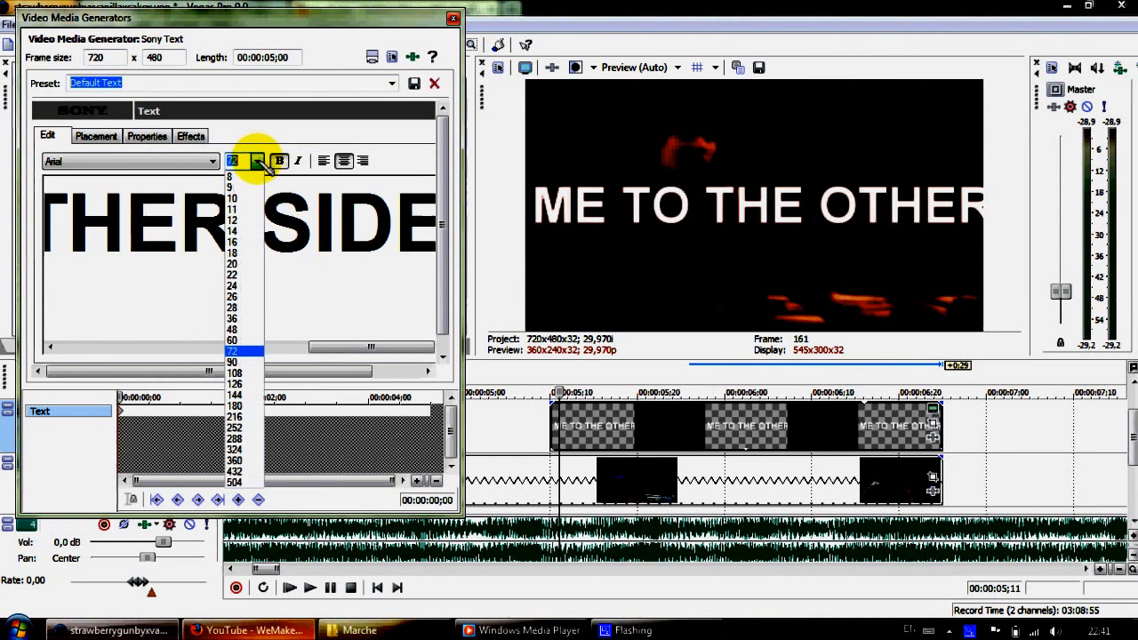
{"action": "left_click", "coordinate": [235, 264]}
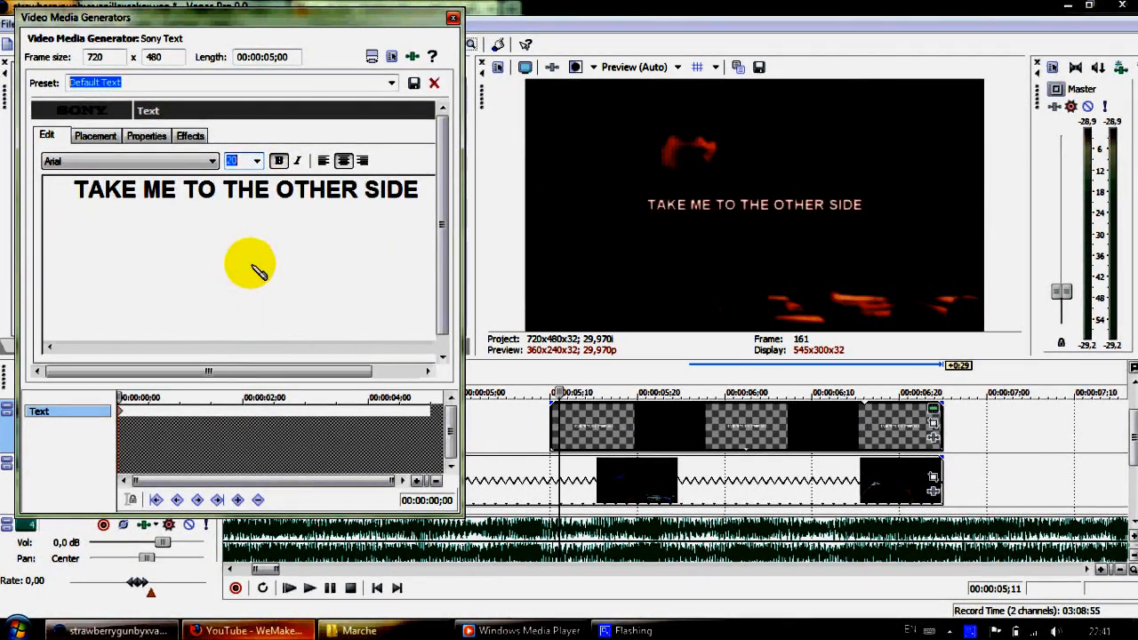
{"action": "left_click", "coordinate": [256, 160]}
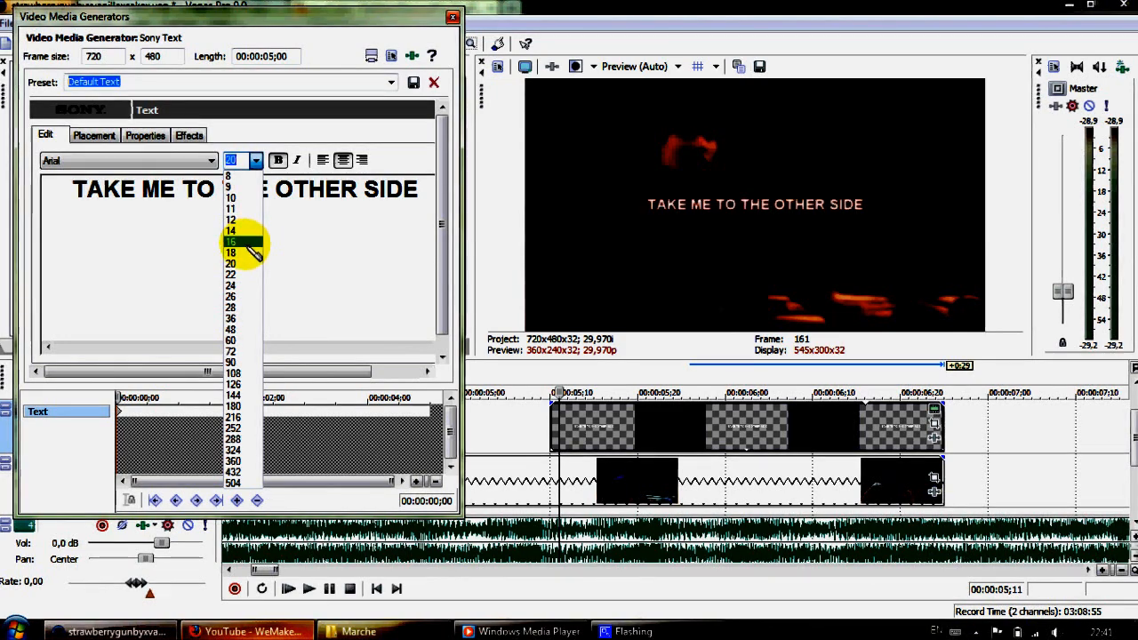
{"action": "left_click", "coordinate": [231, 241]}
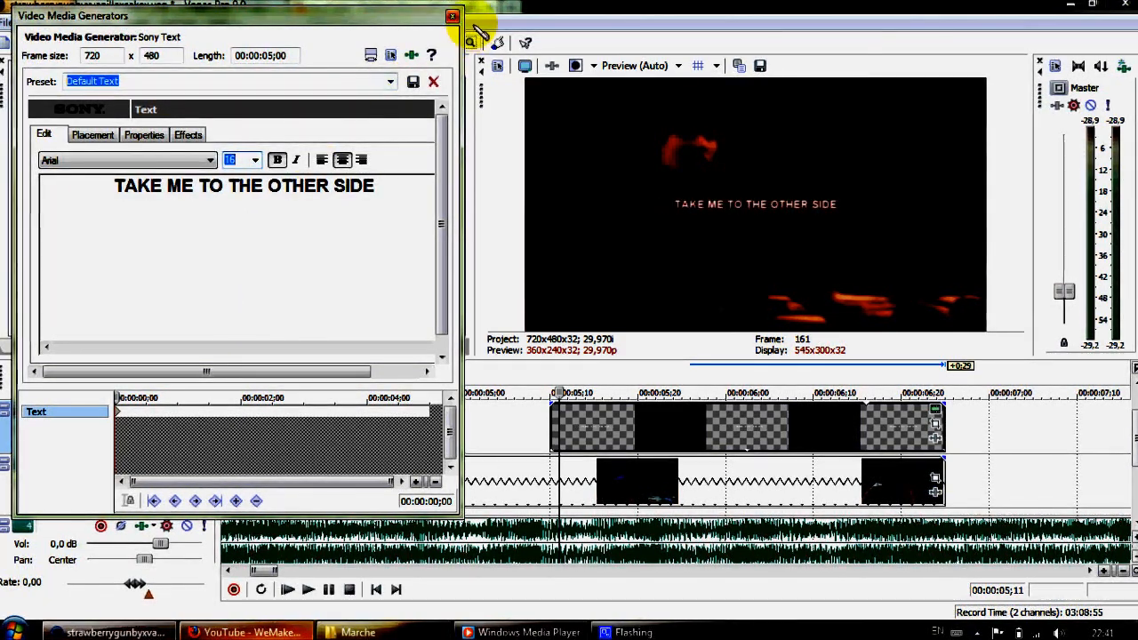
Step: Close the text generator window and show the Transitions collection
{"action": "left_click", "coordinate": [452, 16]}
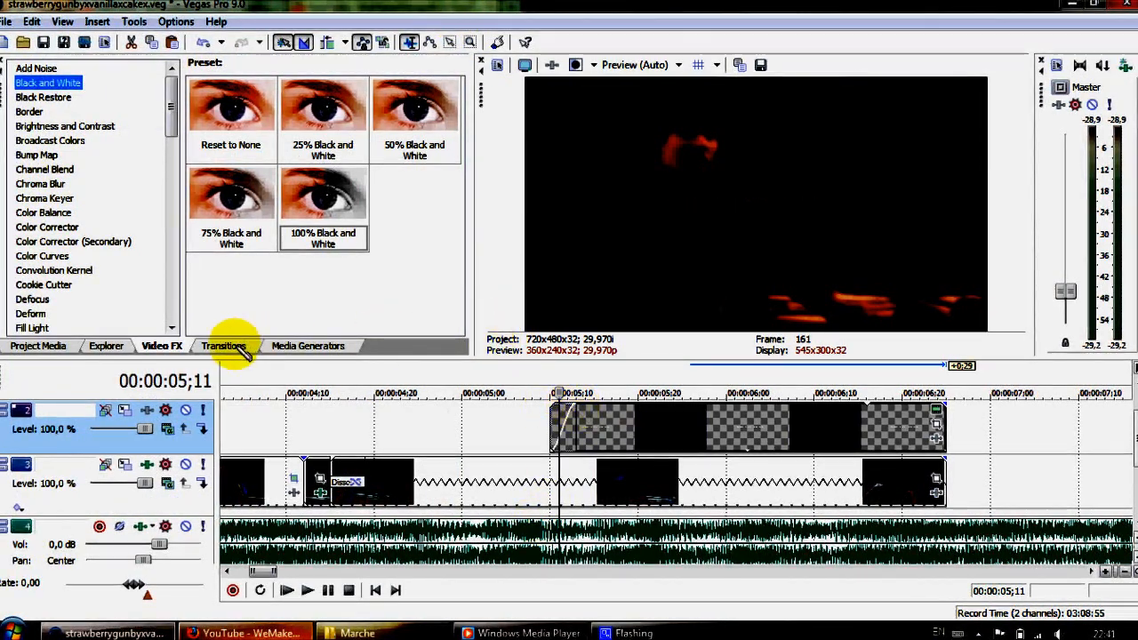
{"action": "left_click", "coordinate": [224, 345]}
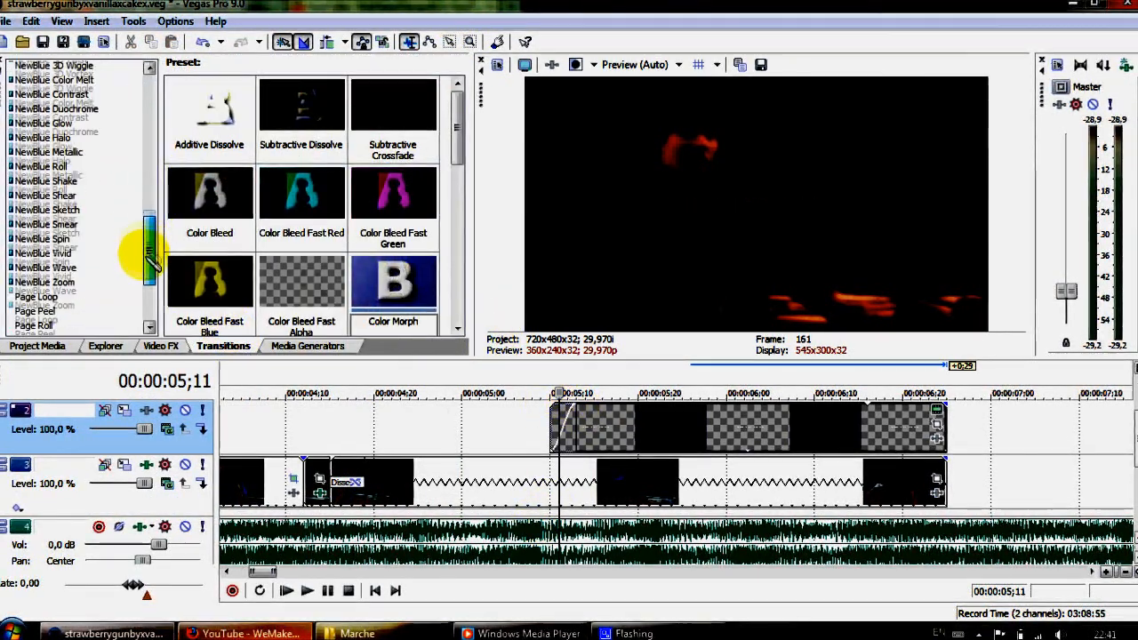